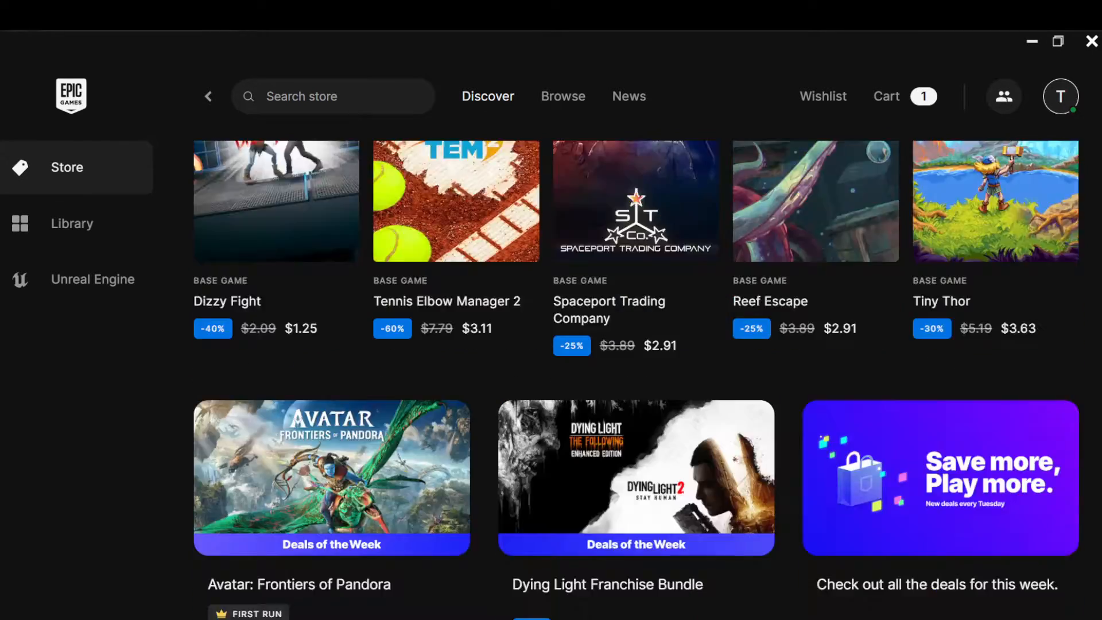
- Switch from the Store to the Library of owned games and scroll its empty, alphabetically sorted list
scroll(down, 3)
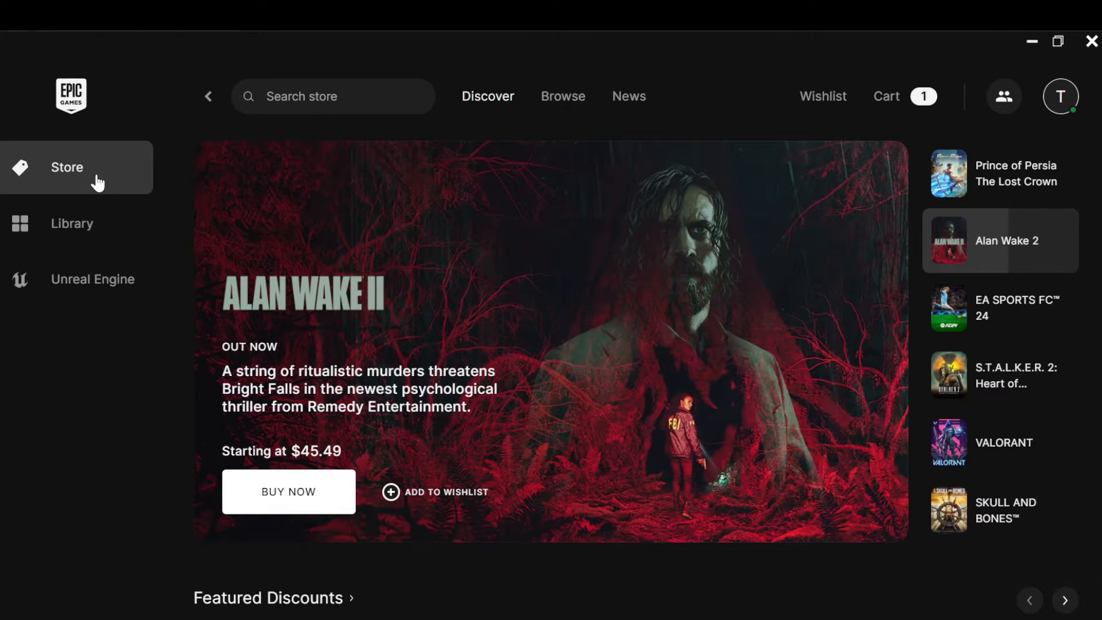
mouse_move(104, 289)
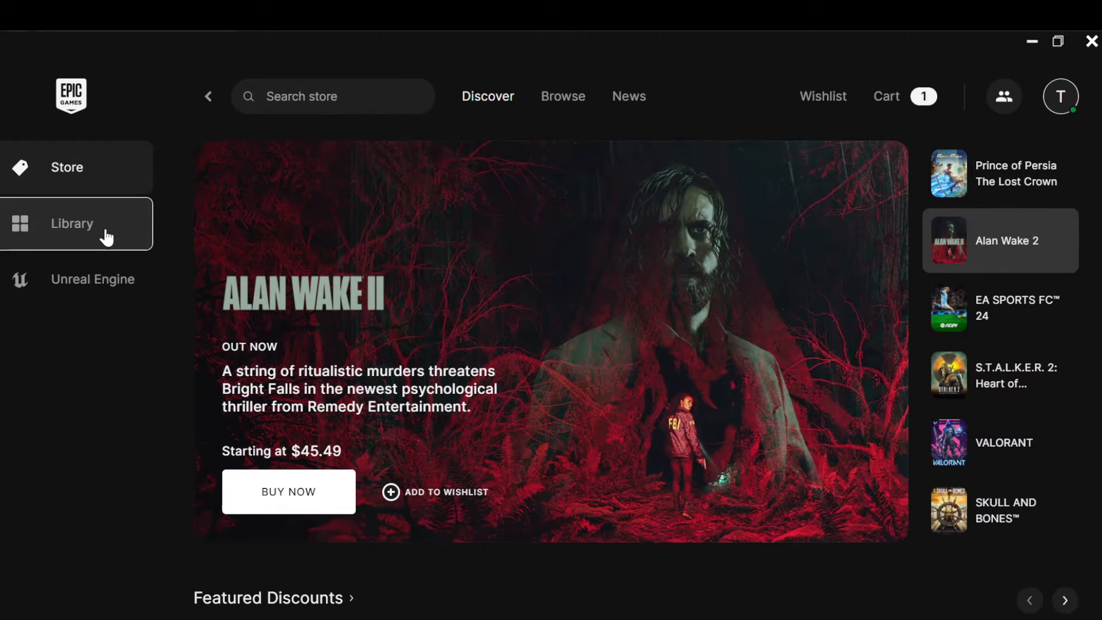
click(71, 224)
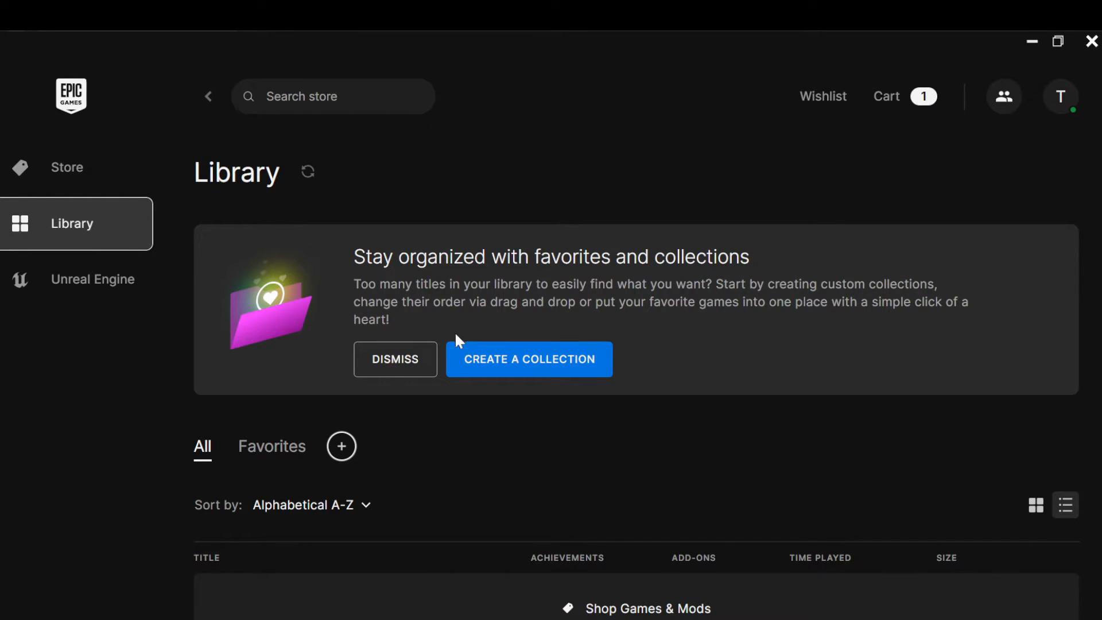
scroll(down, 3)
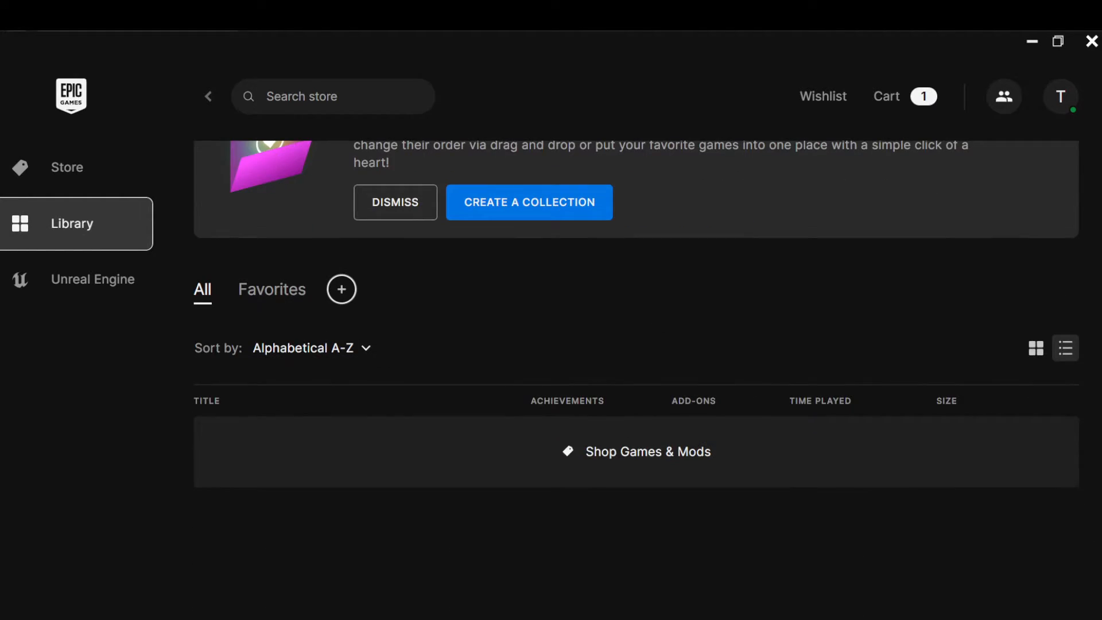
mouse_move(325, 515)
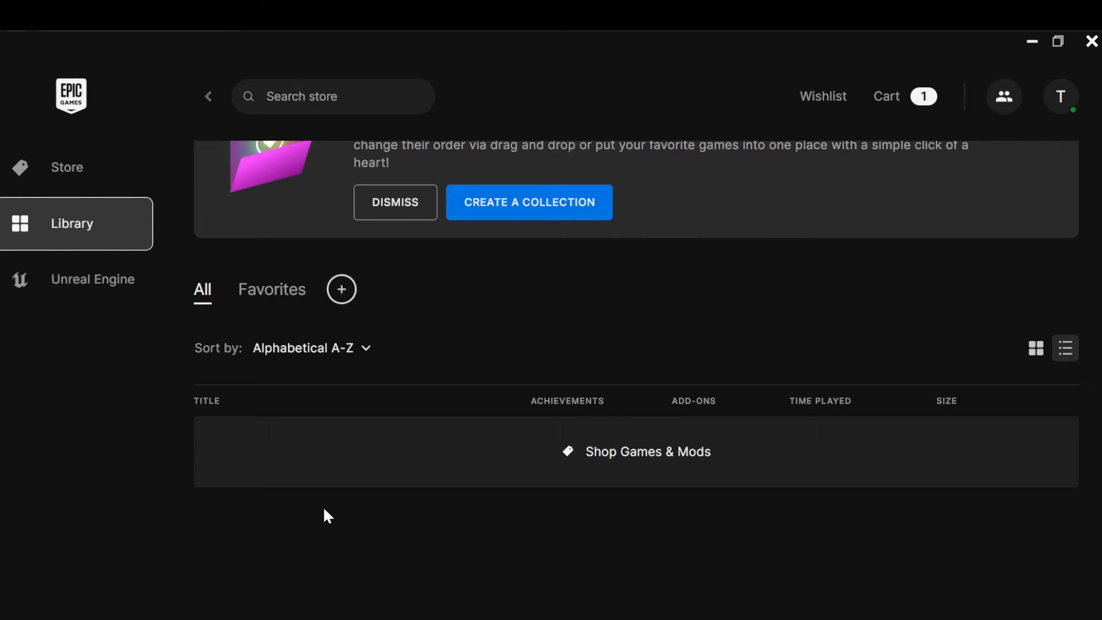
mouse_move(311, 519)
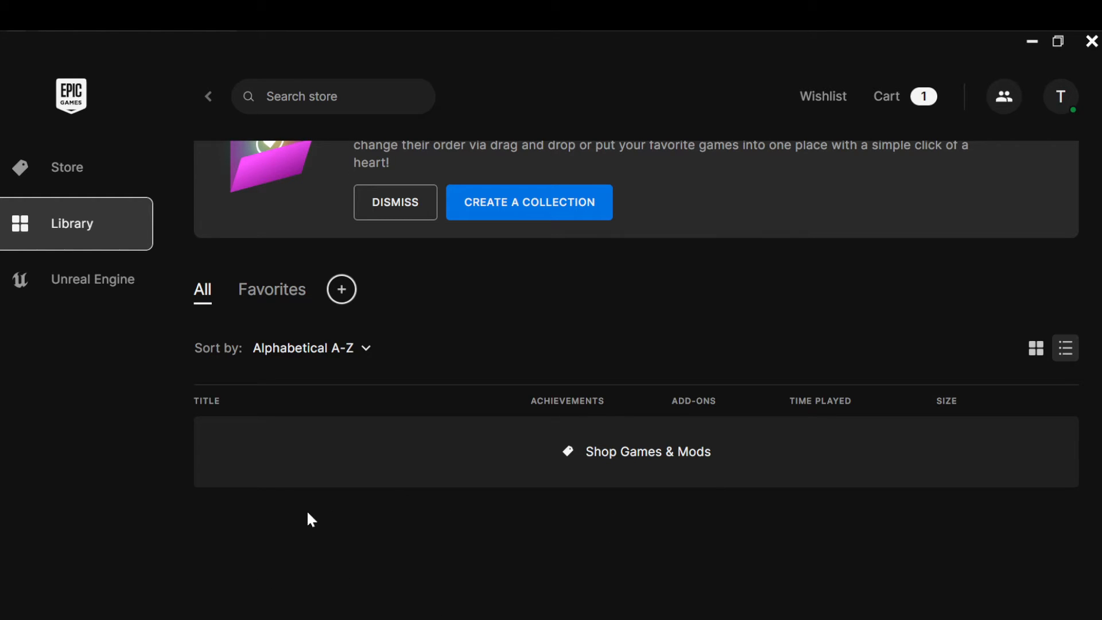
mouse_move(312, 517)
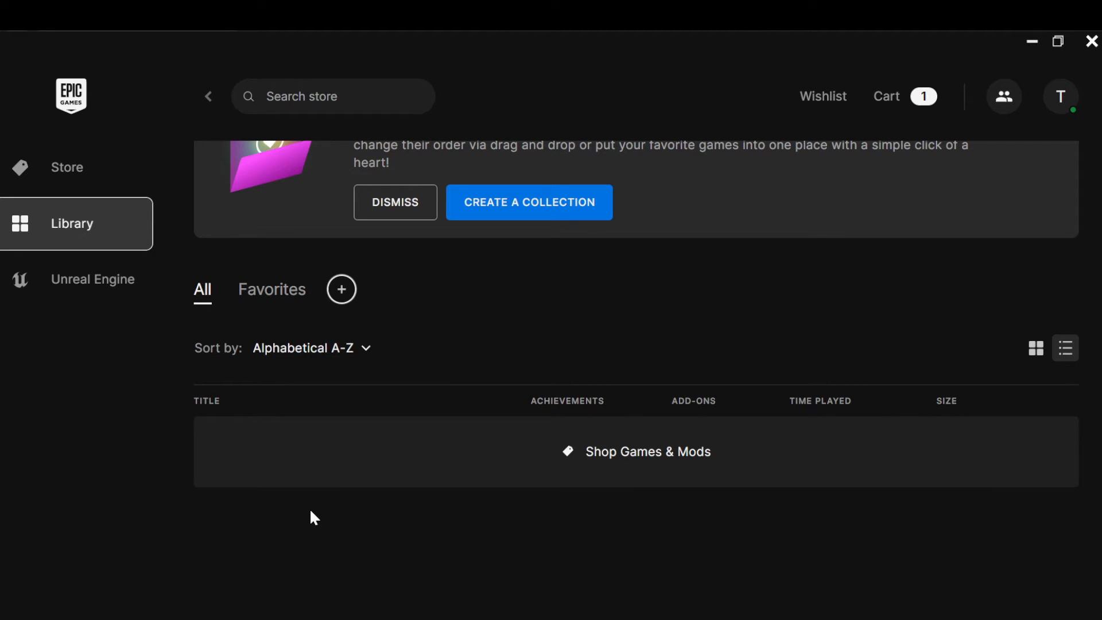
mouse_move(46, 212)
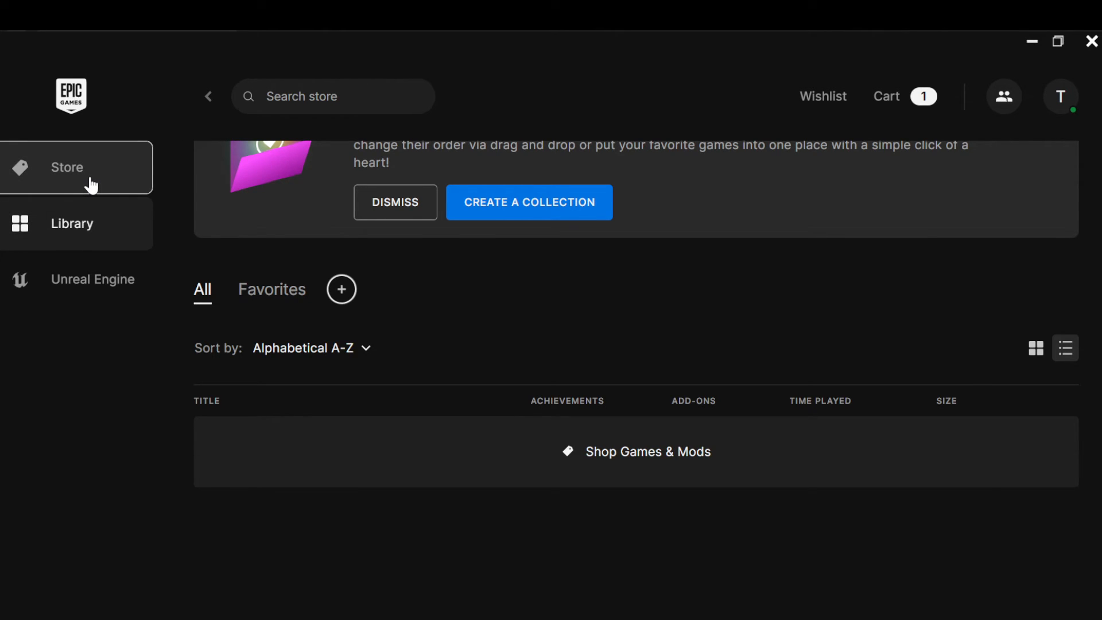
- Return to the Store front and scroll past Free Games to the Fortnite Experiences row (LEGO Fortnite, Rocket Racing, Fortnite Festival)
click(67, 168)
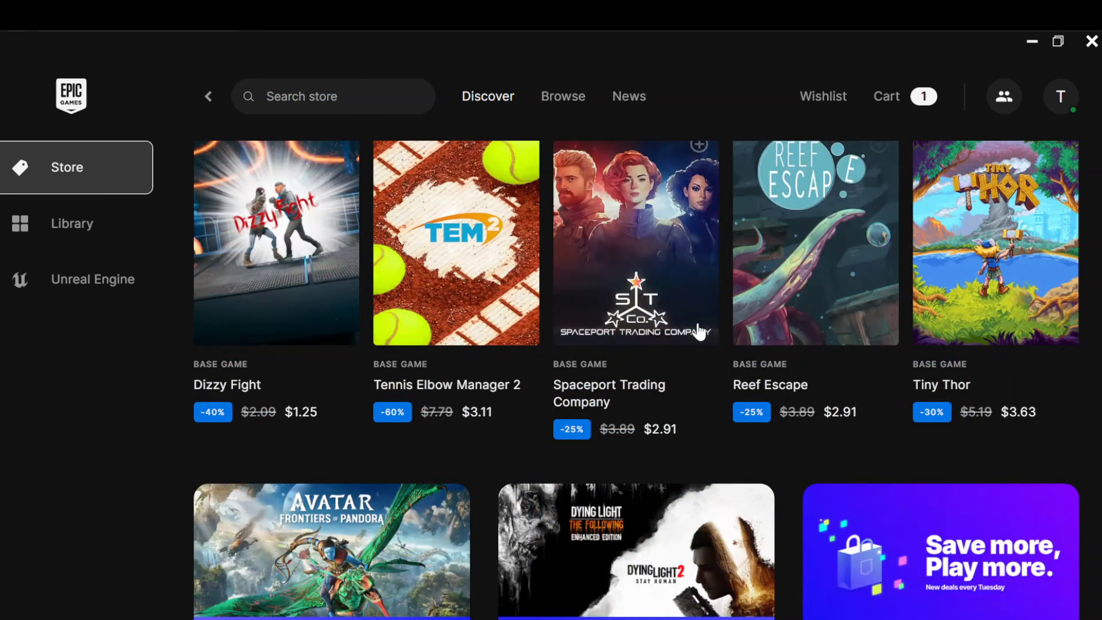
scroll(down, 3)
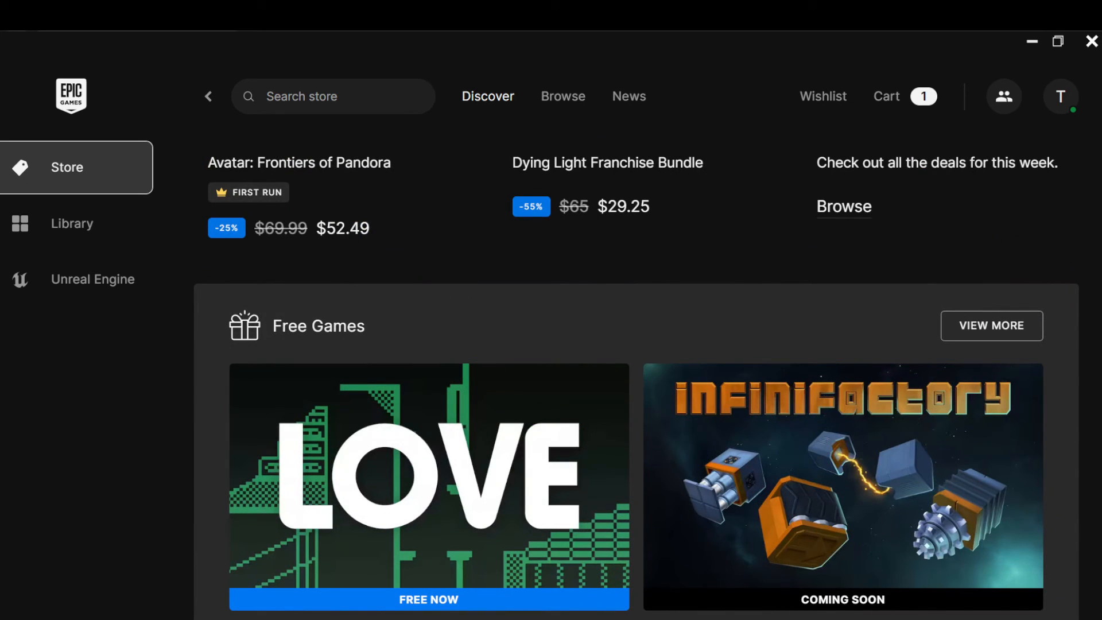
scroll(down, 3)
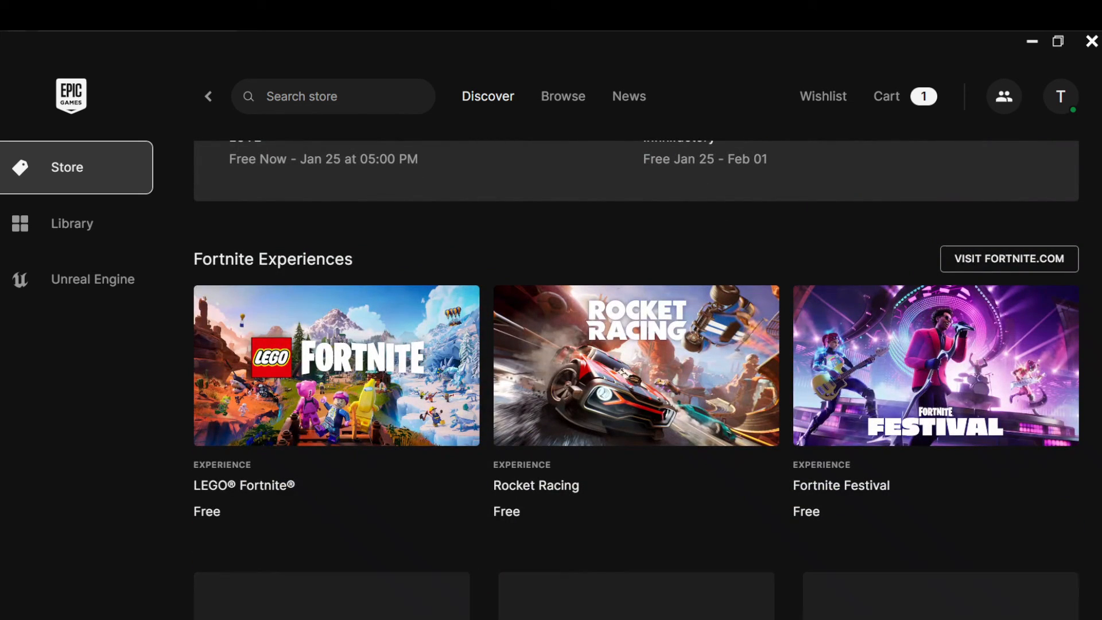